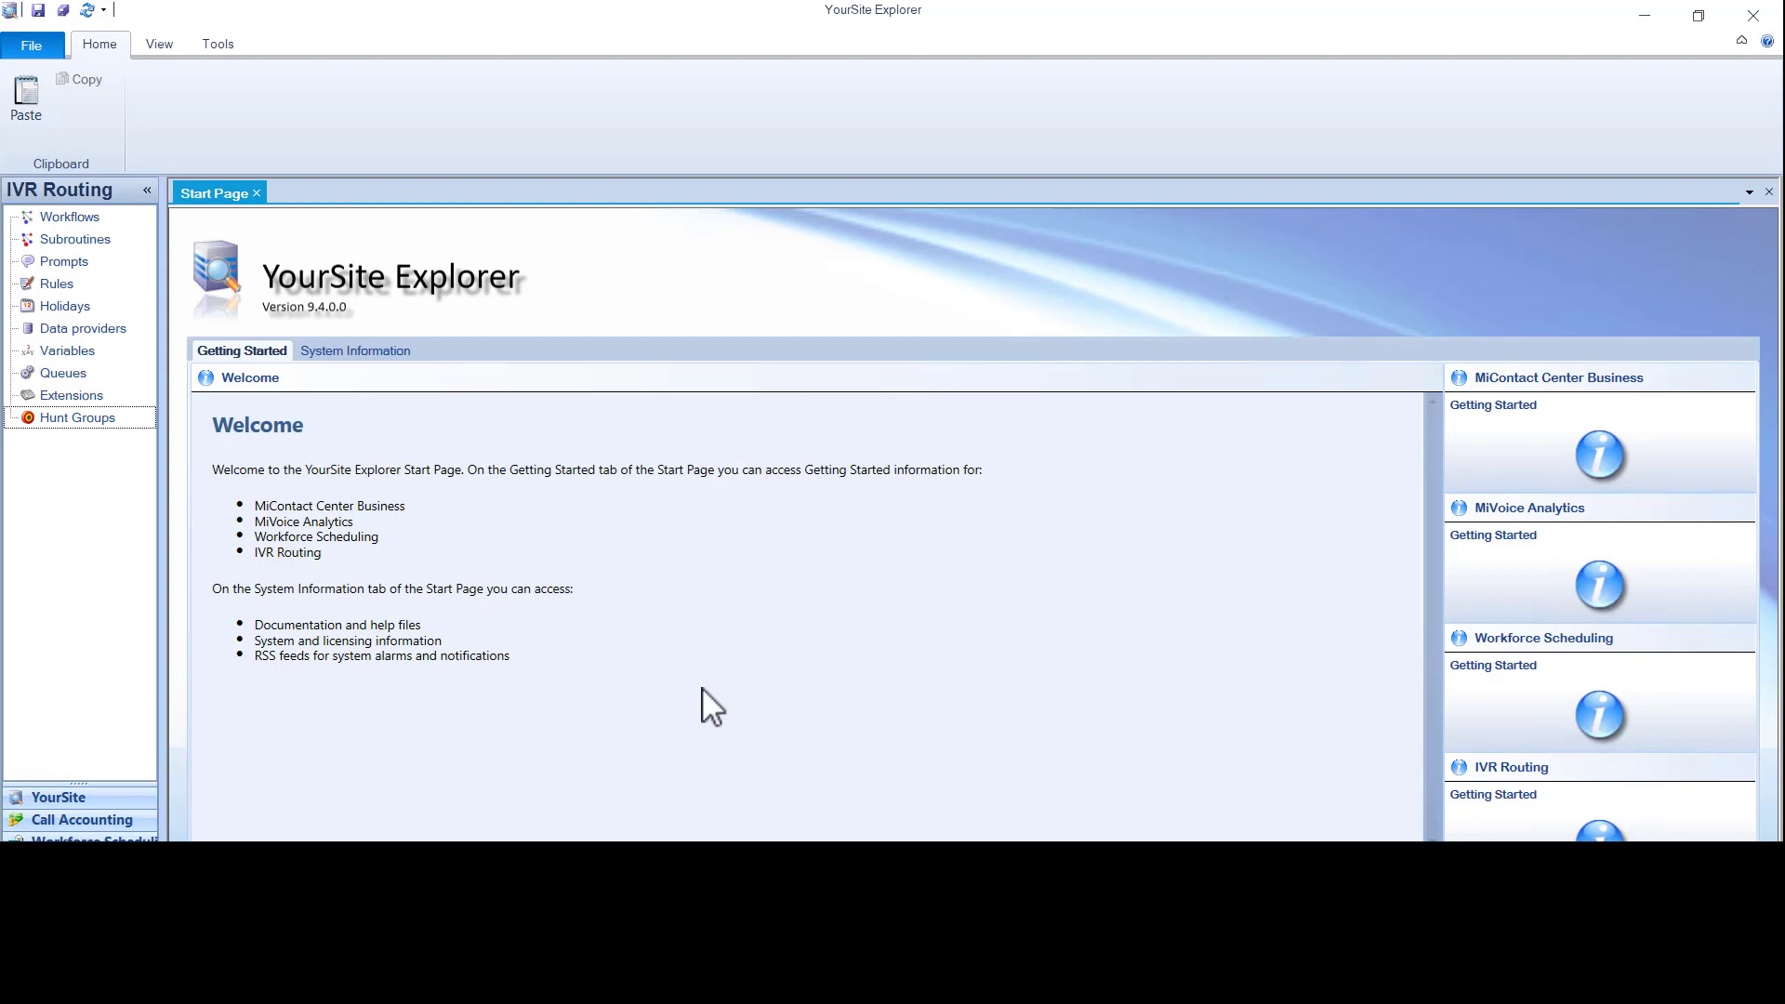
mouse_move(538, 680)
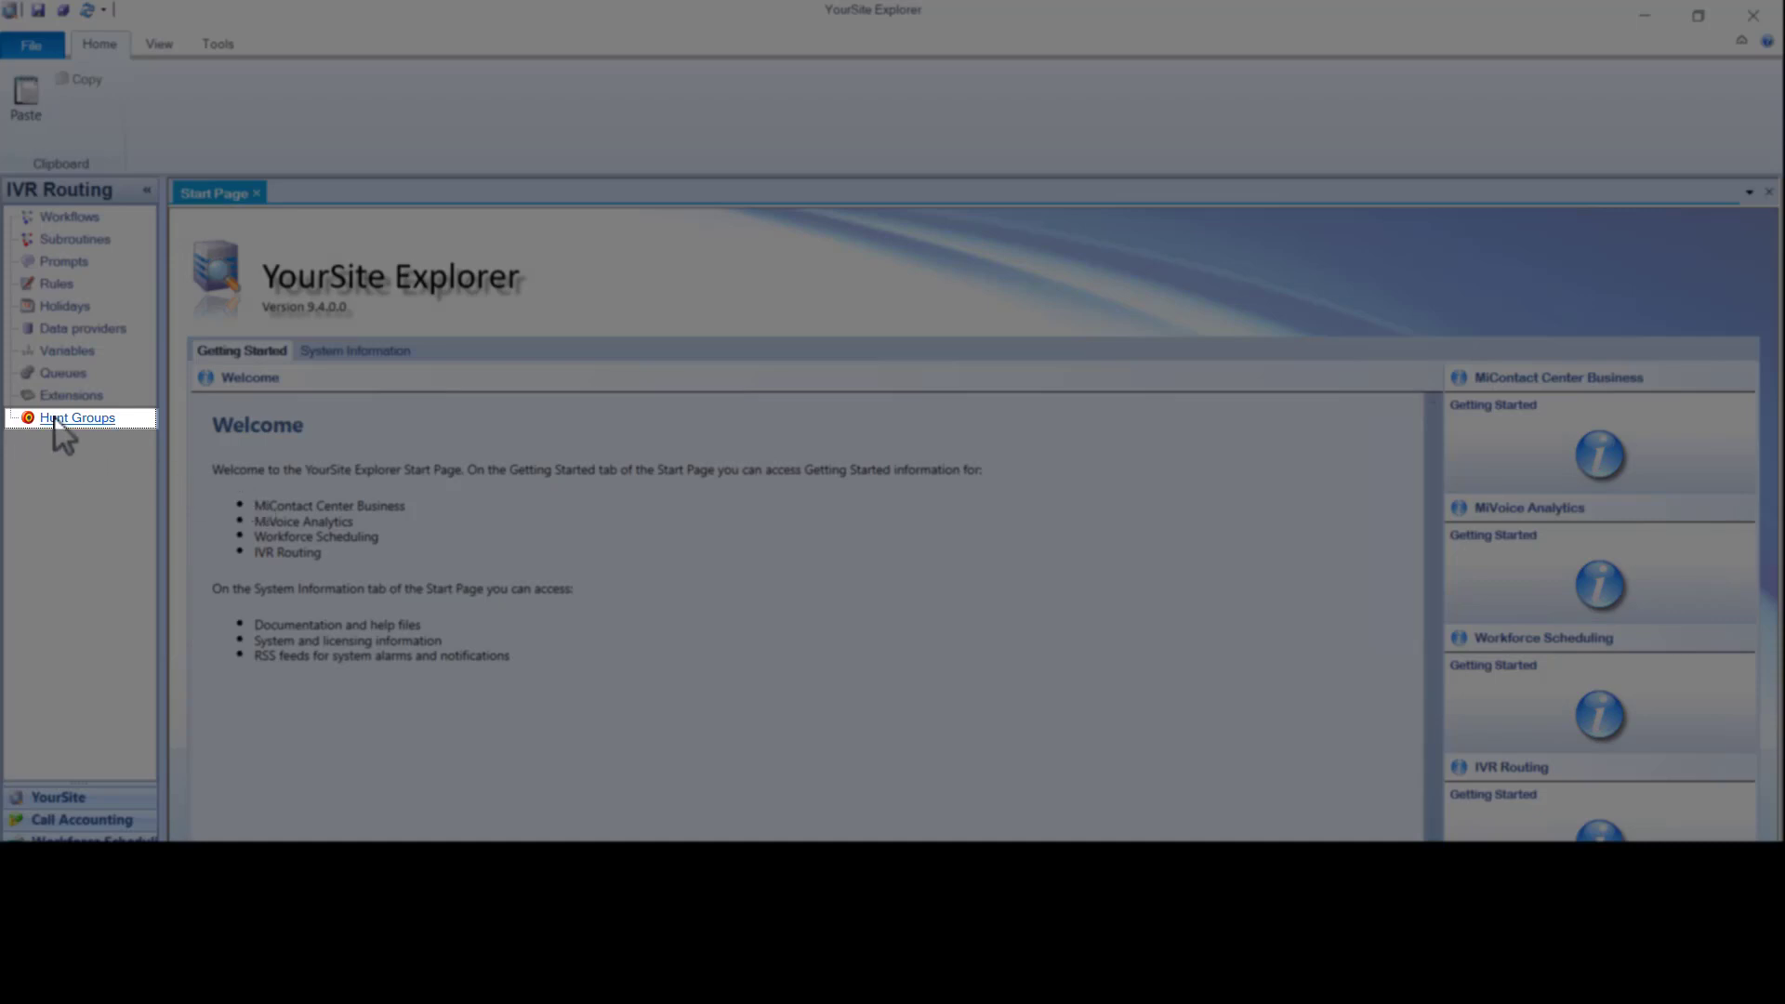
- Show the IVR Routing hunt groups list and add a new blank hunt group
click(77, 418)
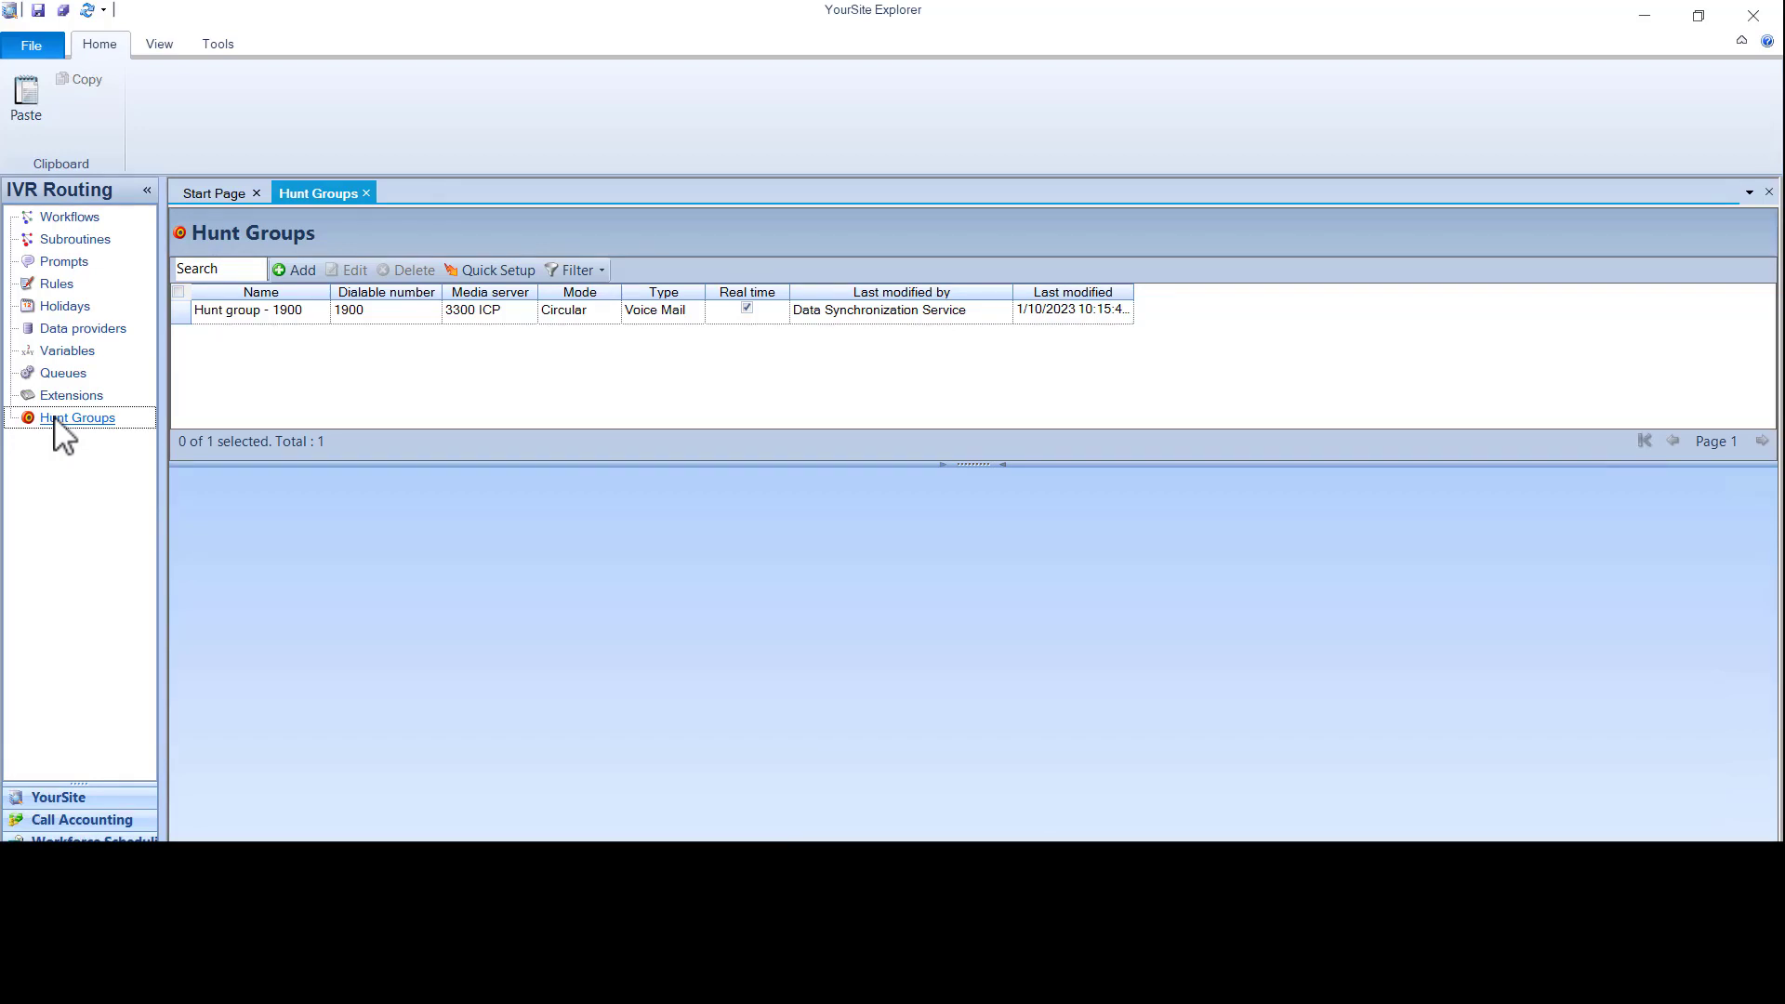
click(299, 269)
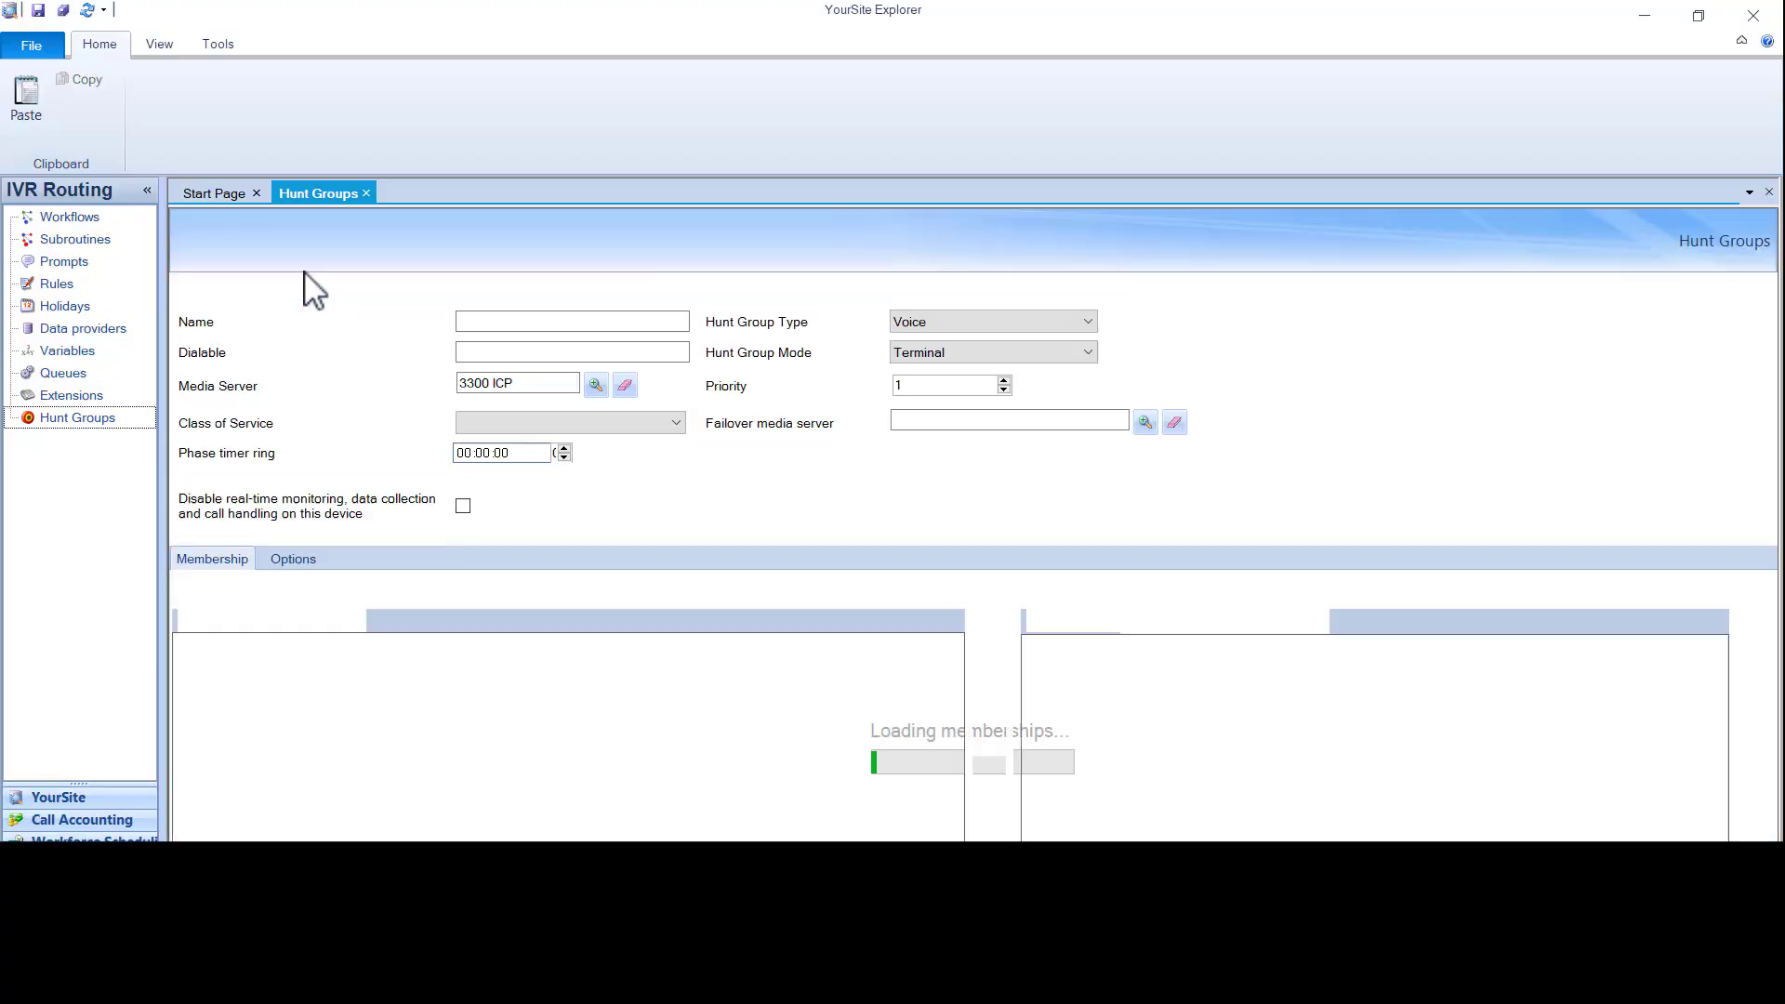
- Enter name HG 1 and dialable number 7800, and set the mode to Circular
click(1082, 321)
text(HG)
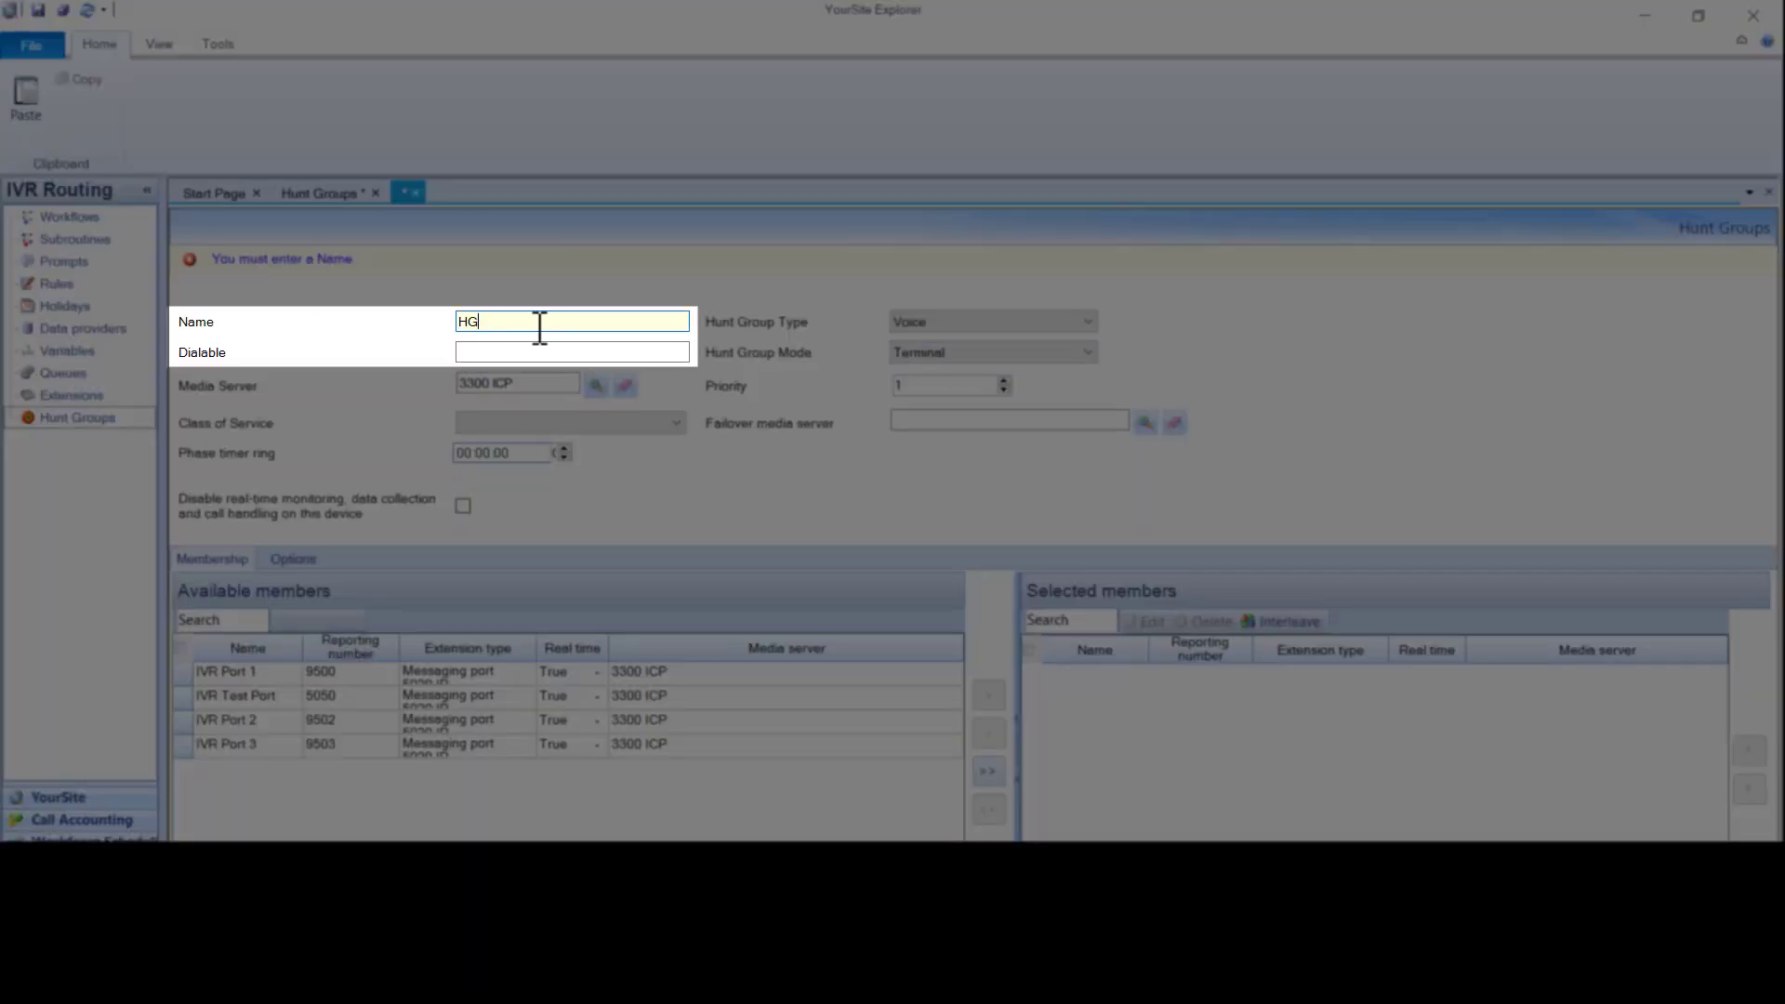
text(7800)
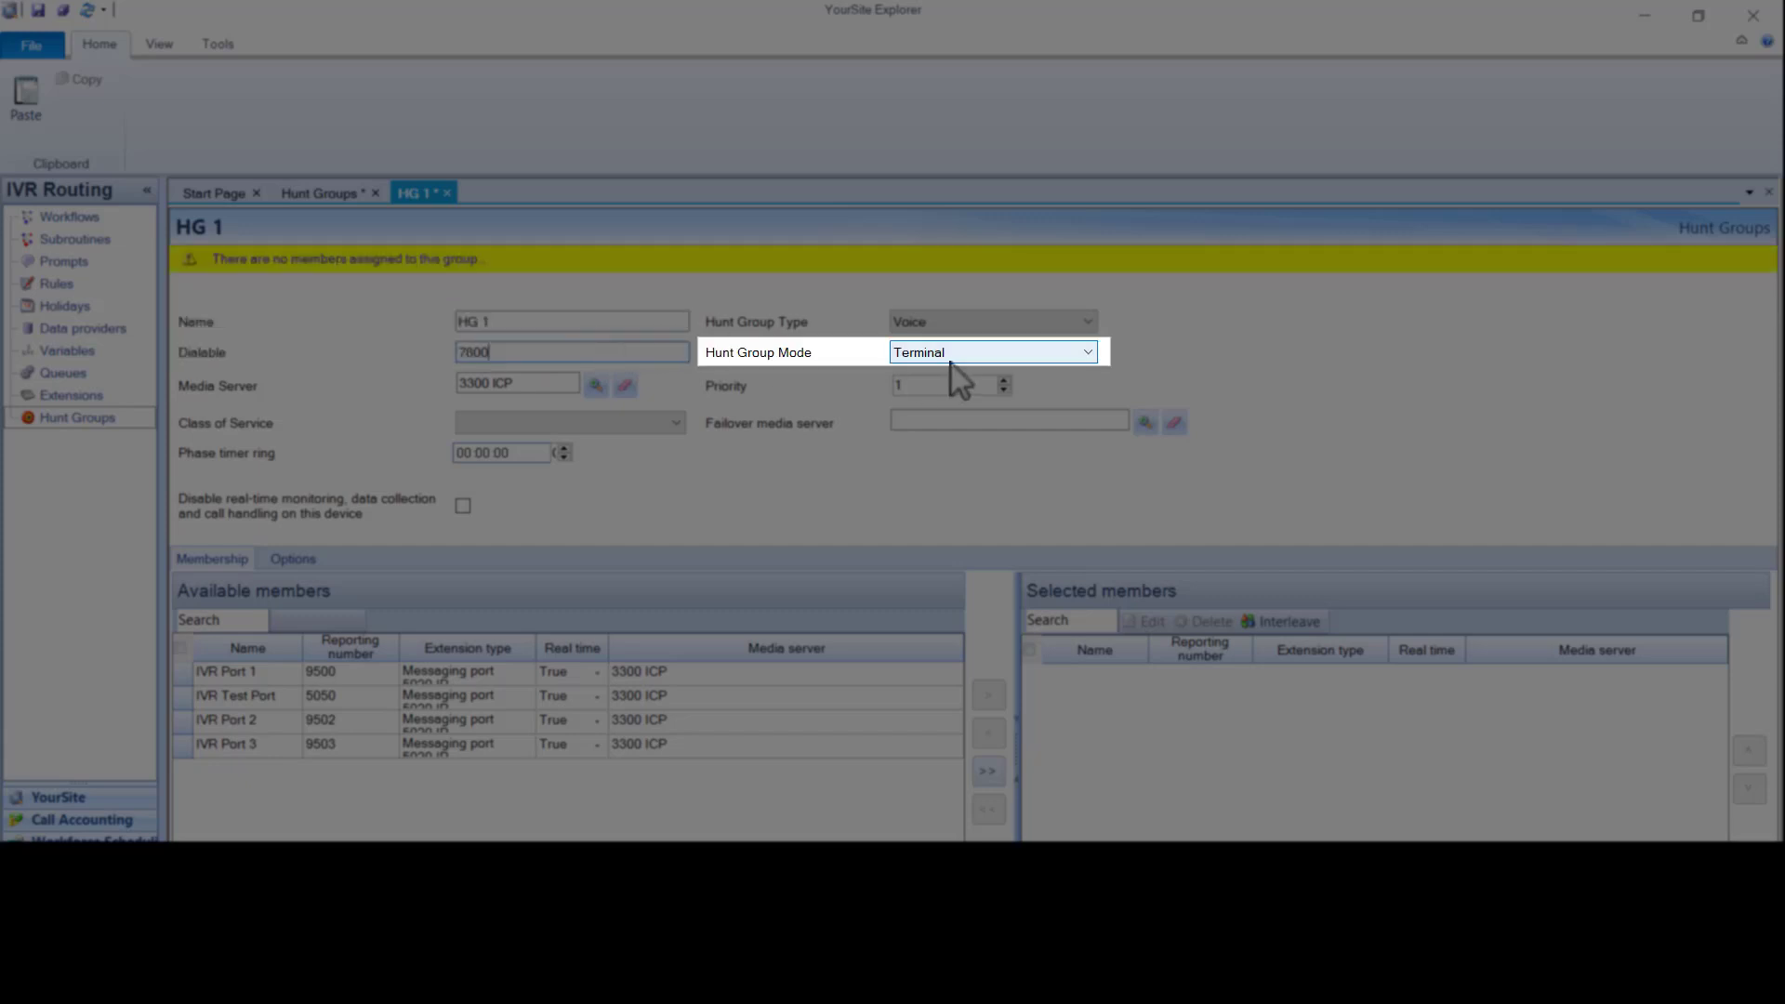
click(1082, 352)
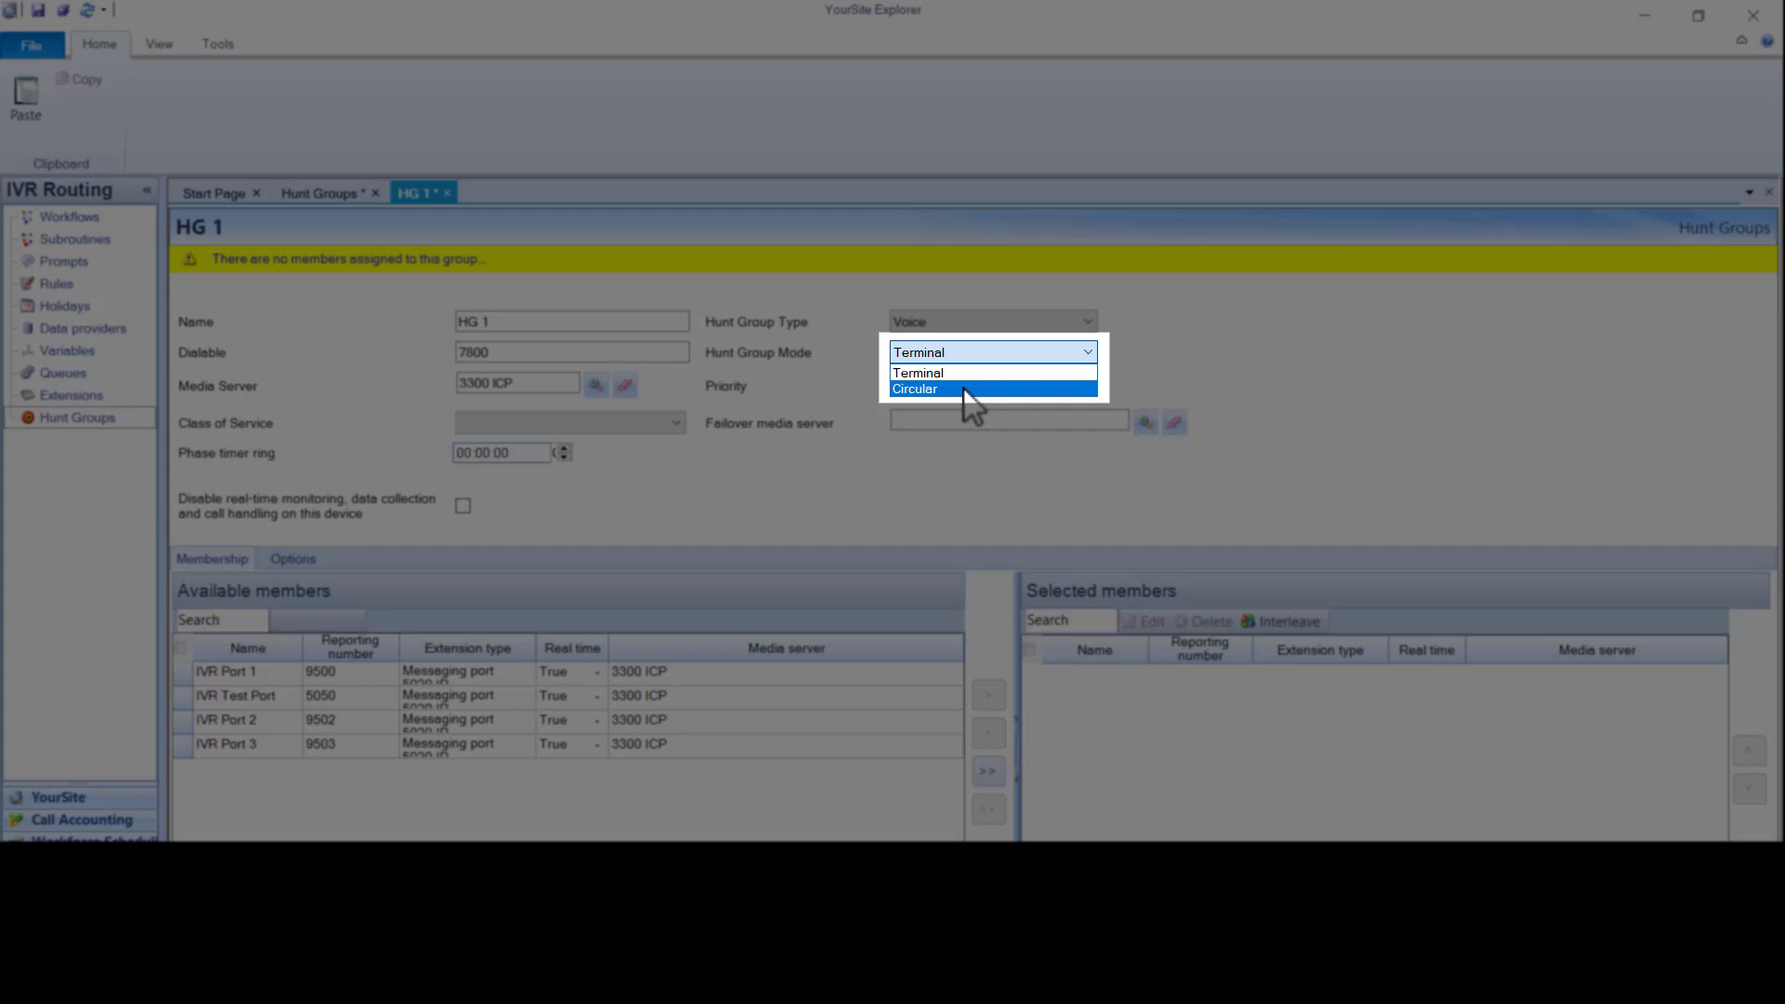
click(914, 389)
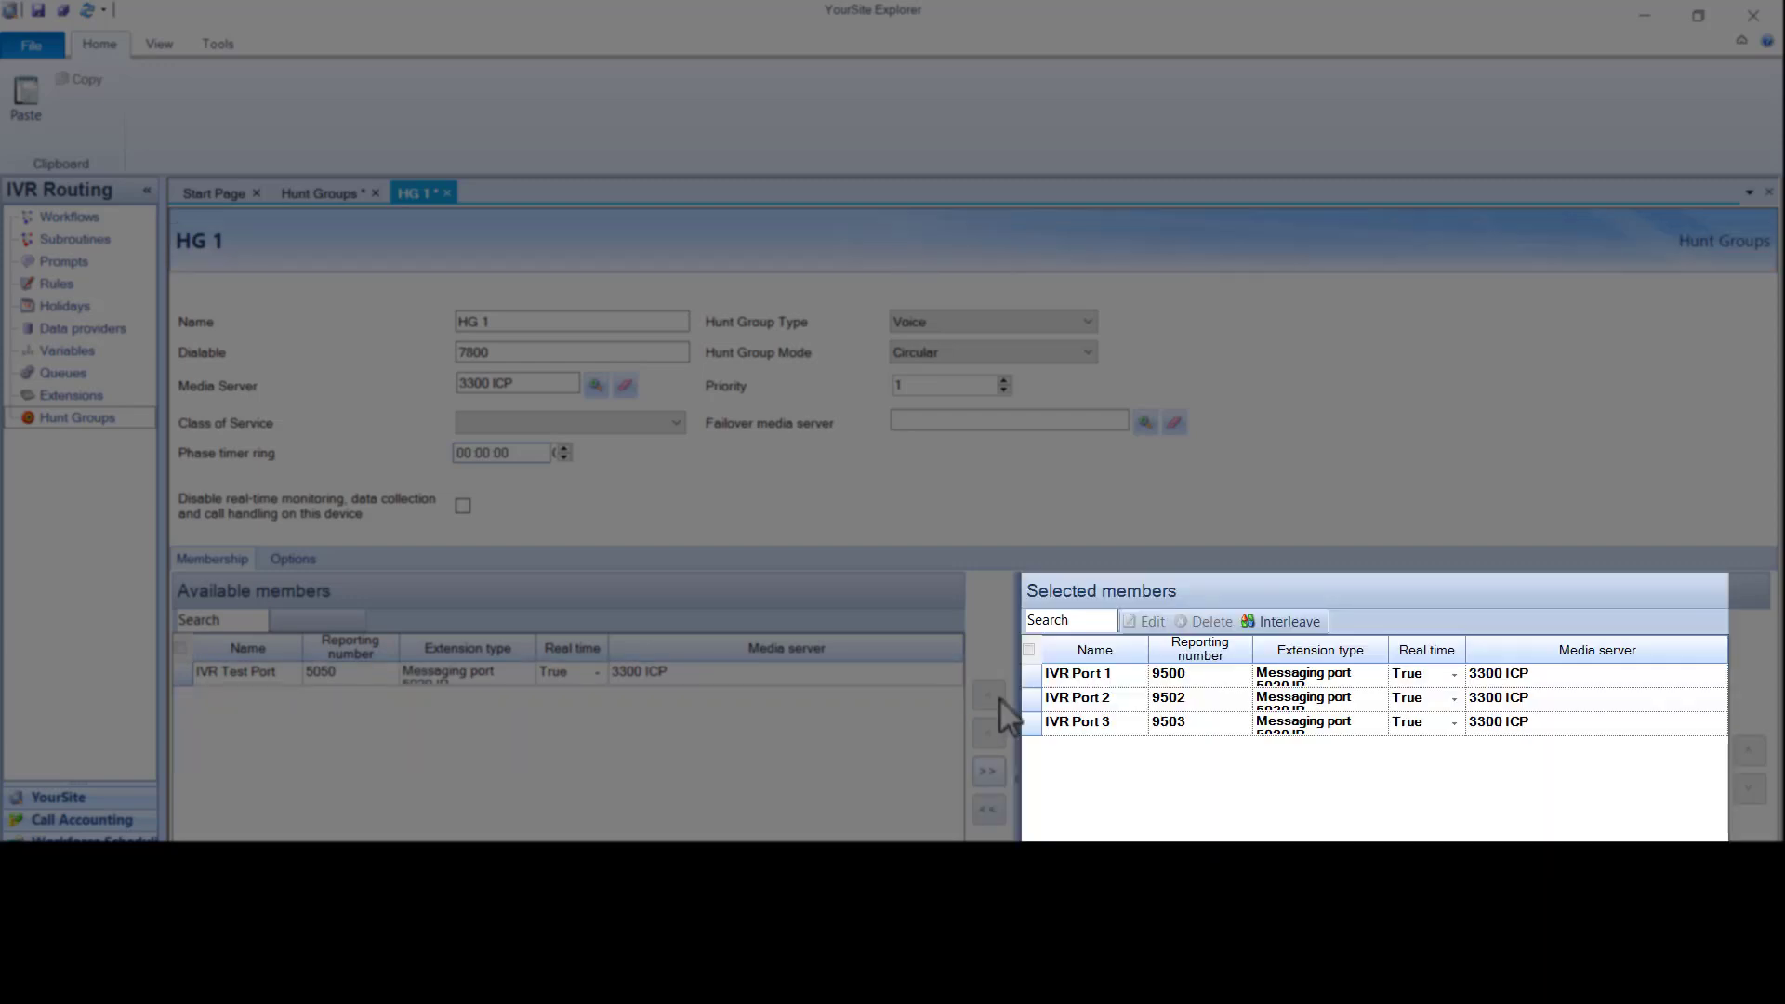
mouse_move(937, 700)
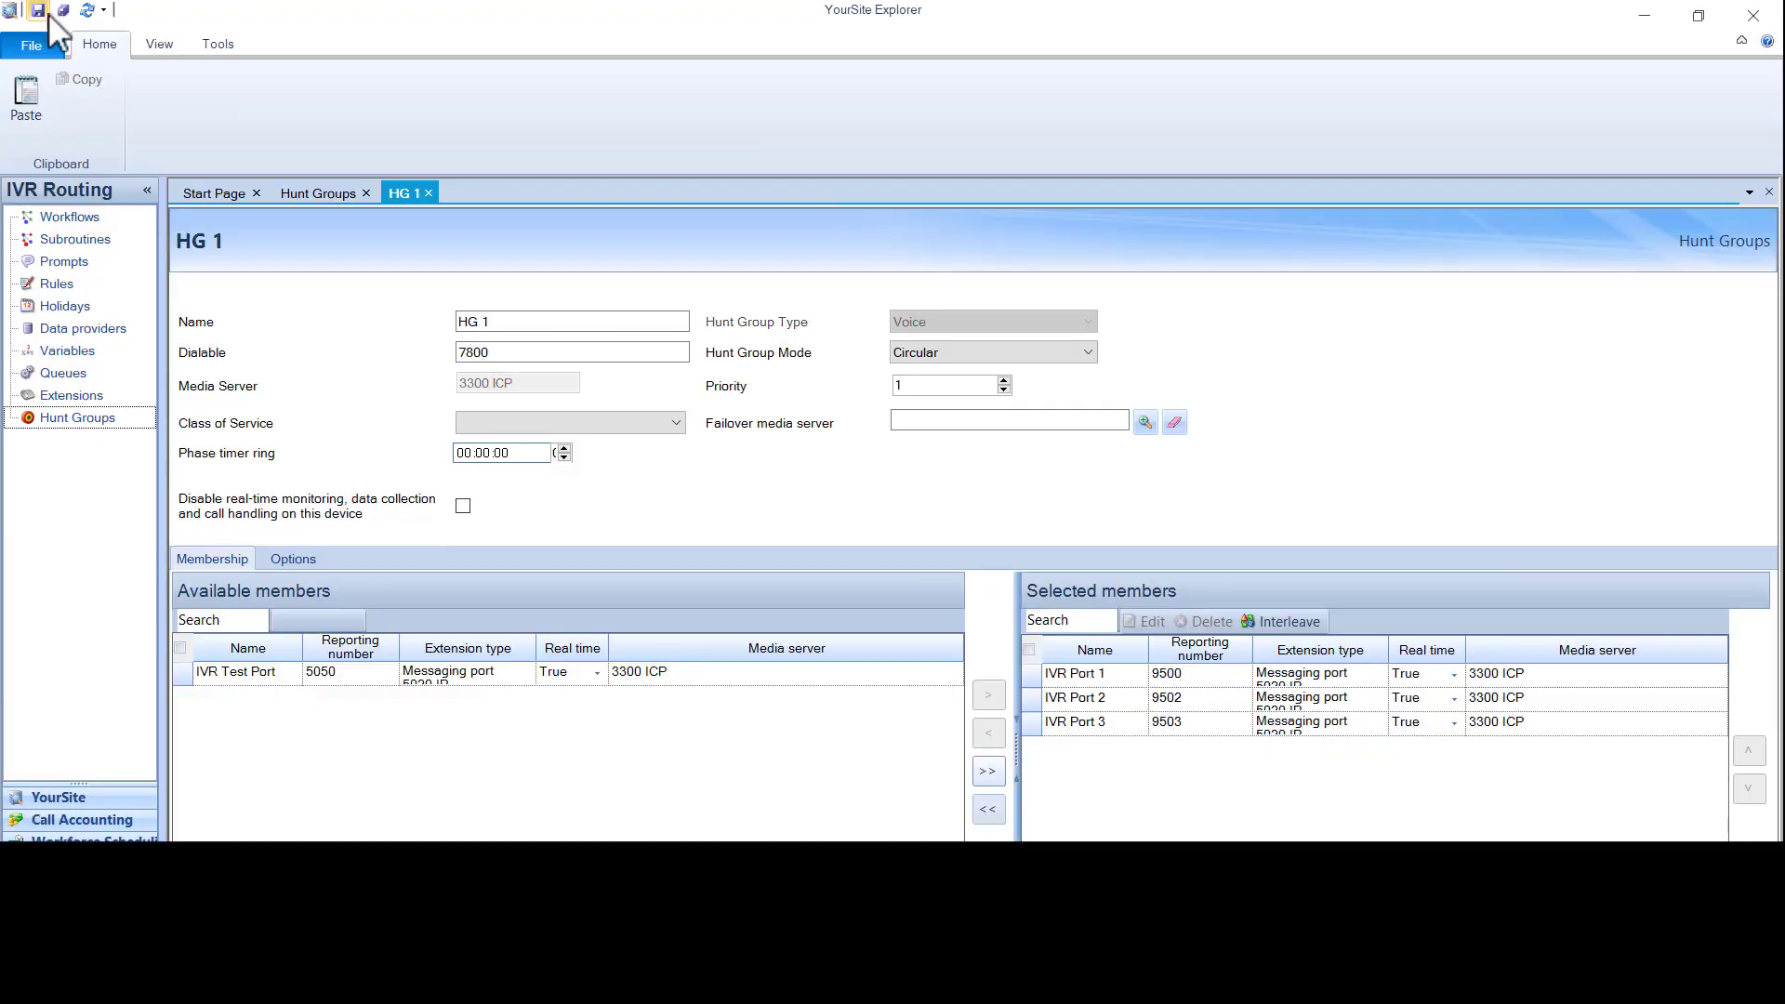
mouse_move(341, 320)
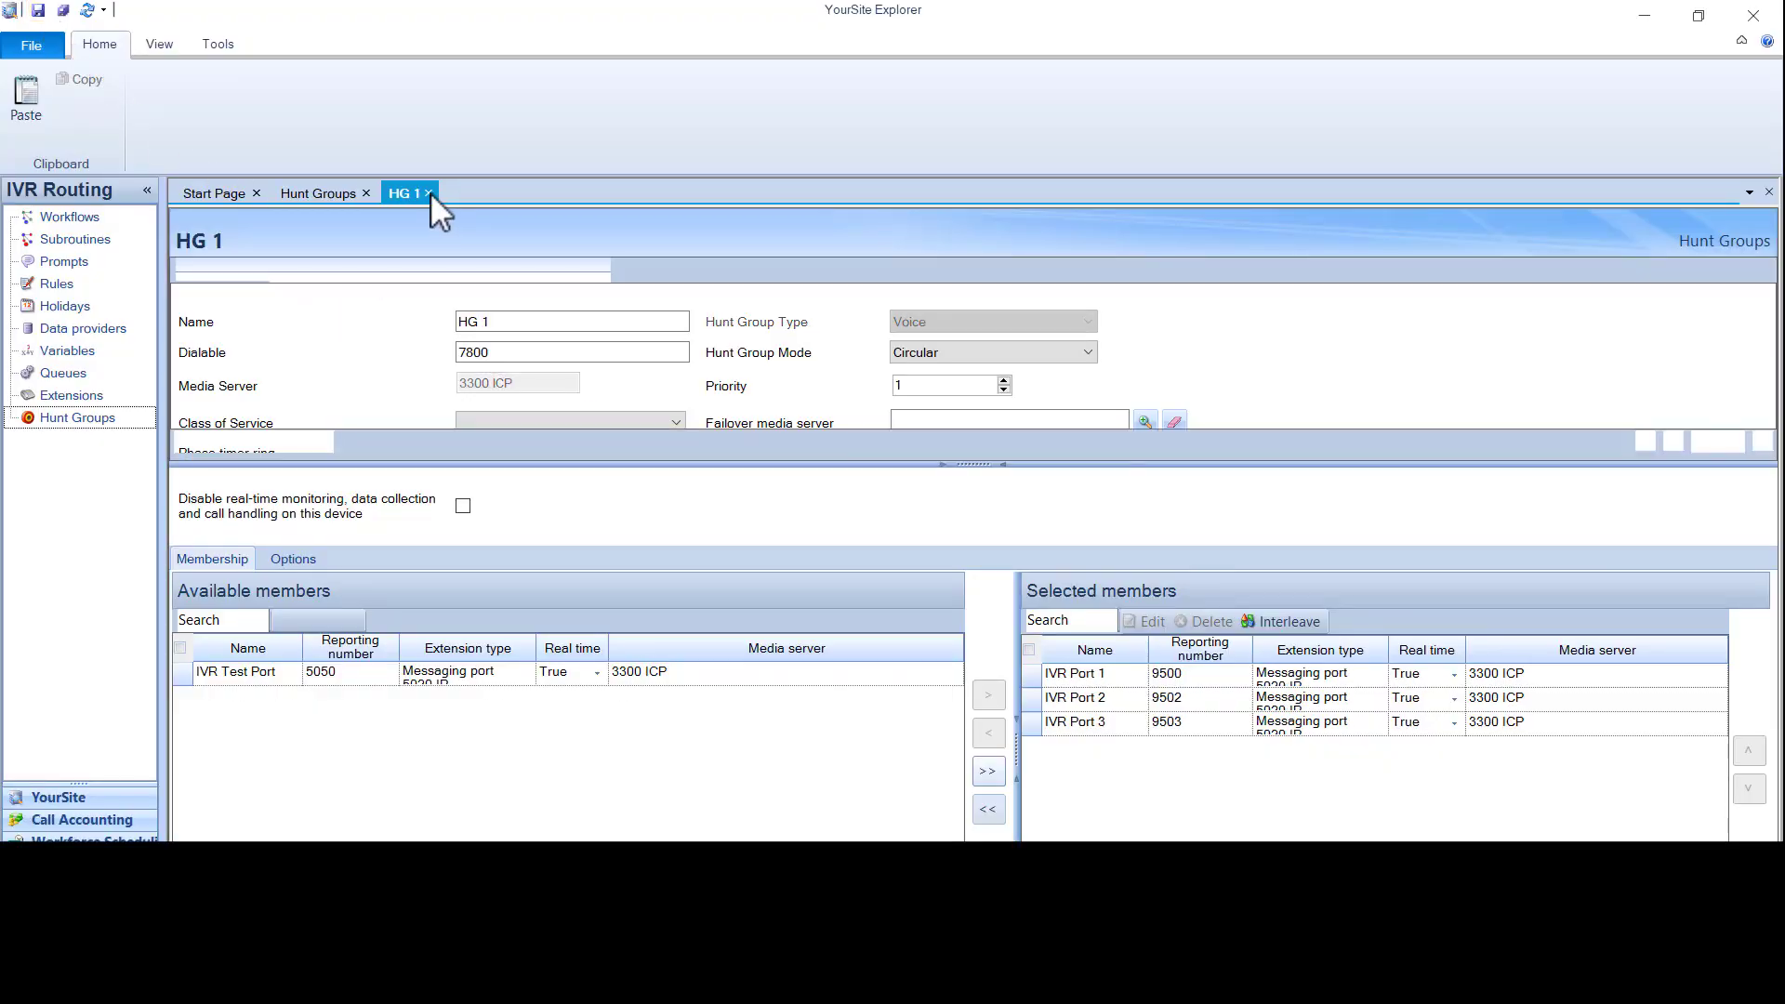
- Close HG 1 and add a RAD-type group named RAD HG 1, dialable 7900
click(426, 193)
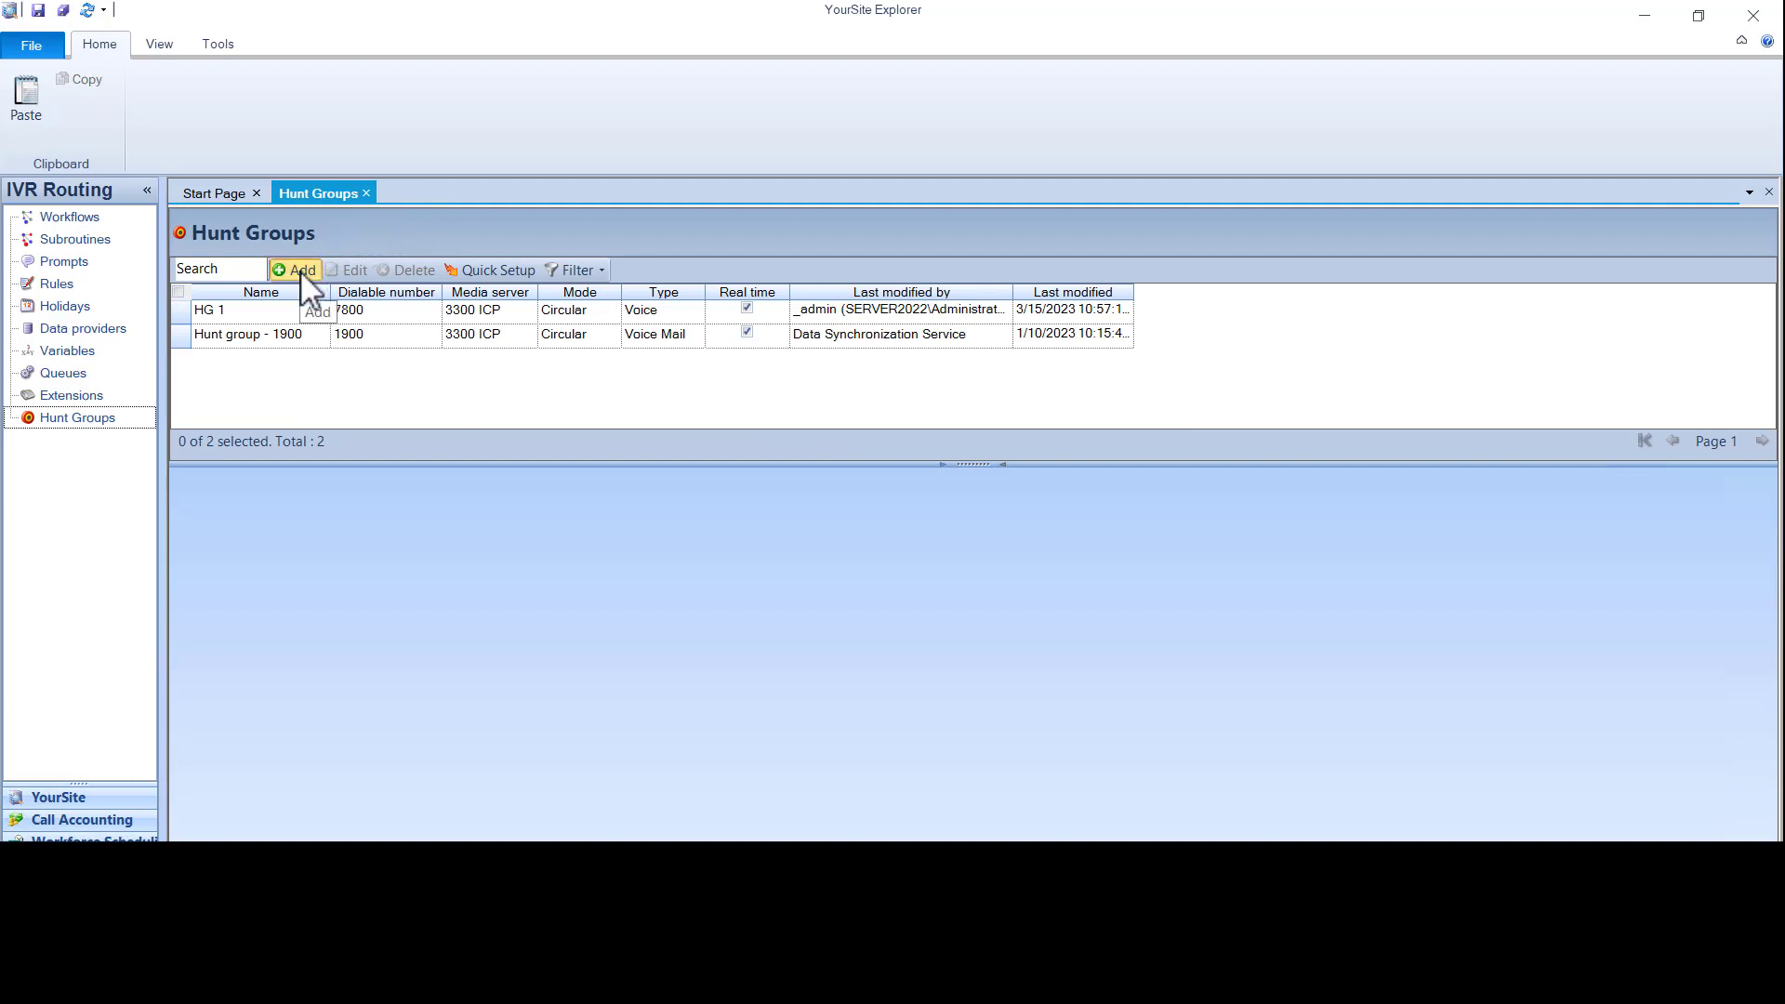
click(300, 269)
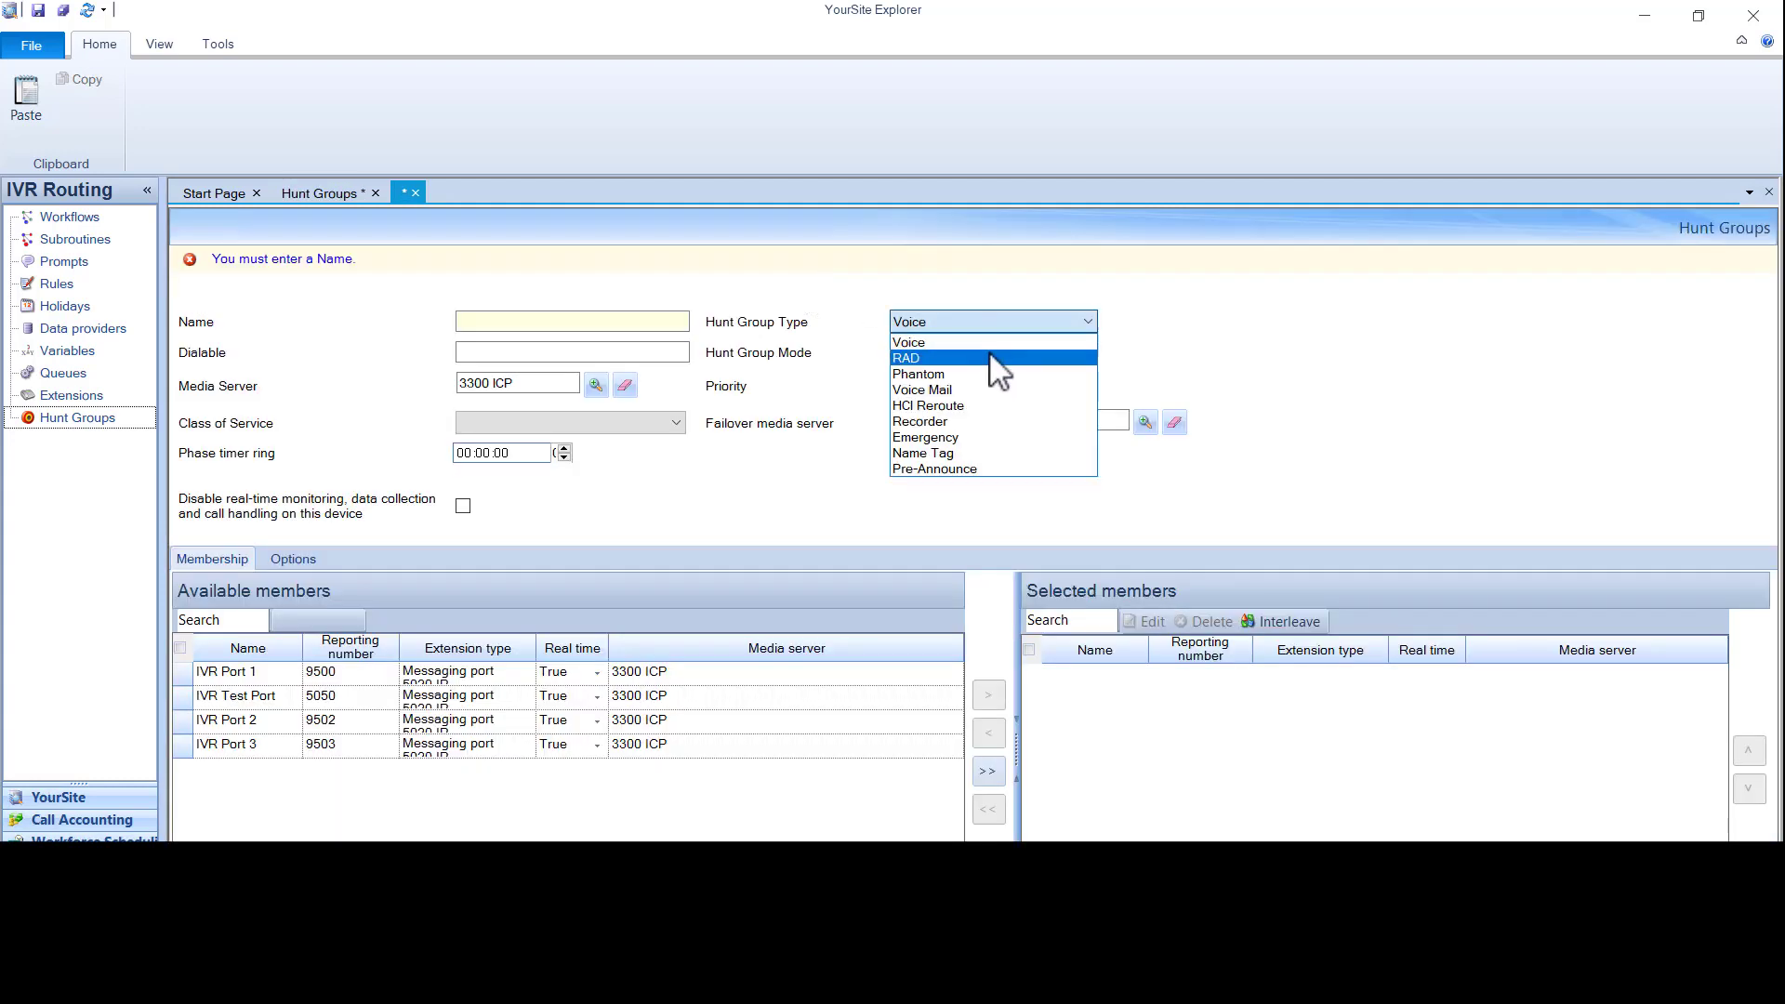
click(908, 358)
text(79)
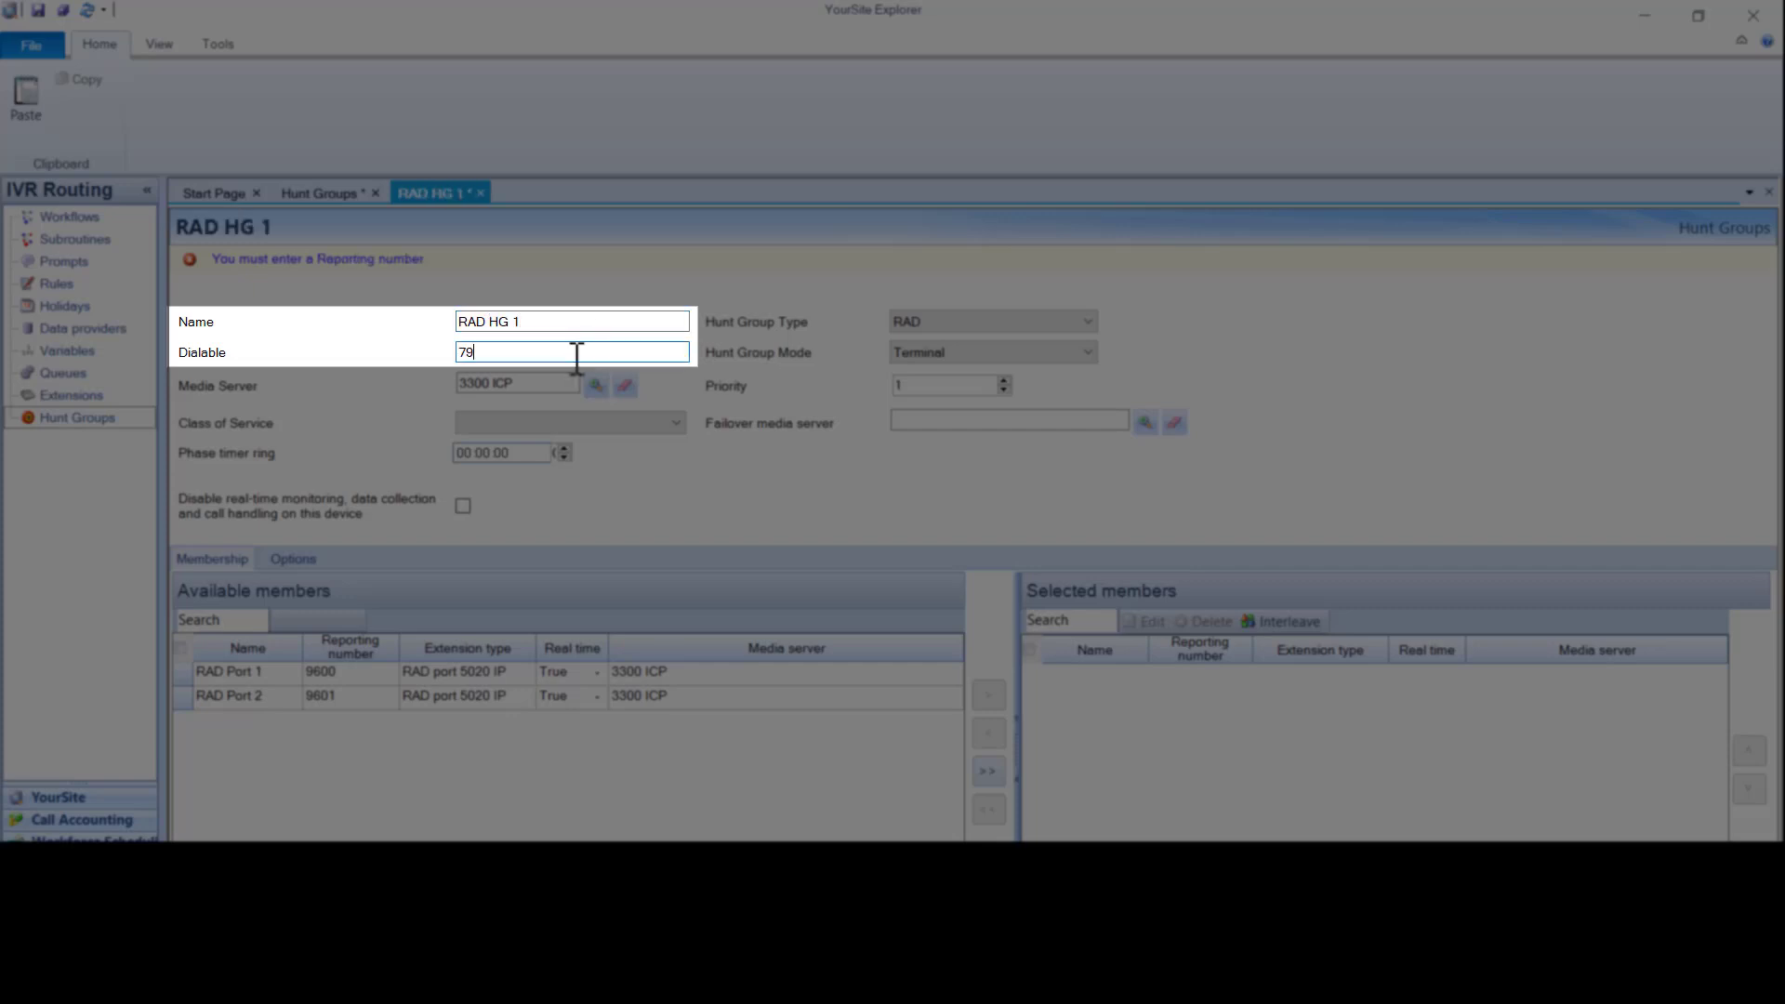
text(00)
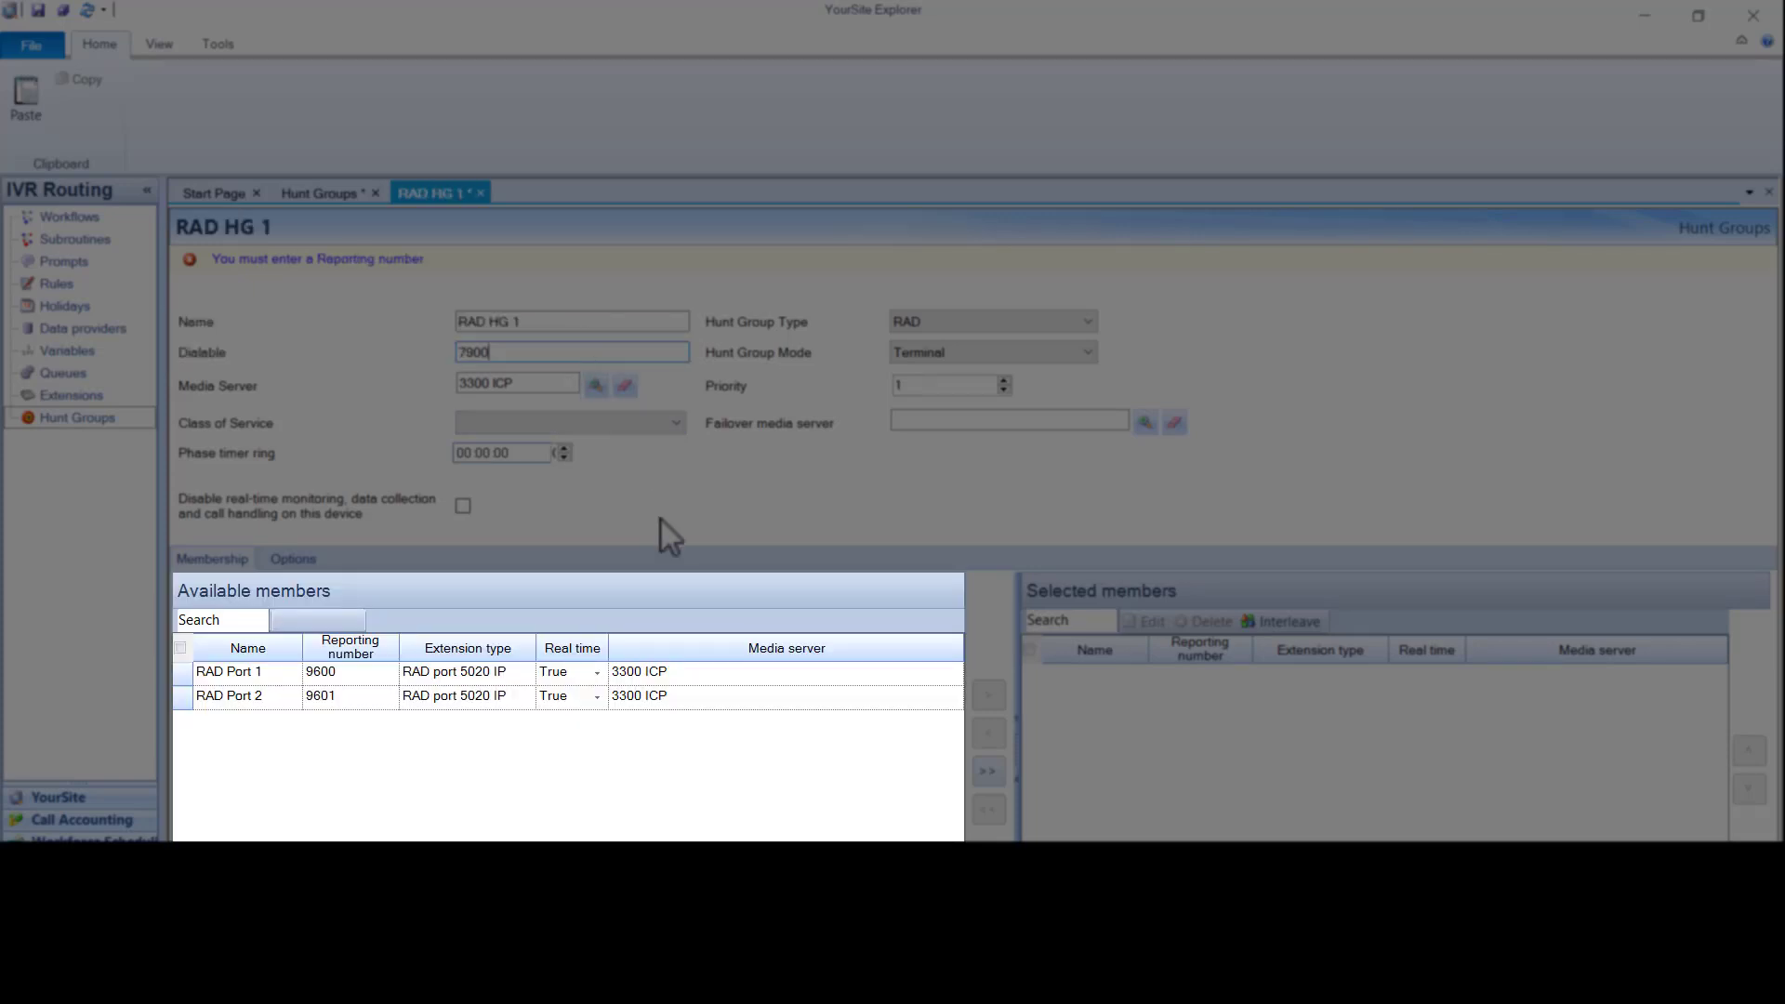
- Move RAD Port 1 and RAD Port 2 into the selected members list
click(228, 671)
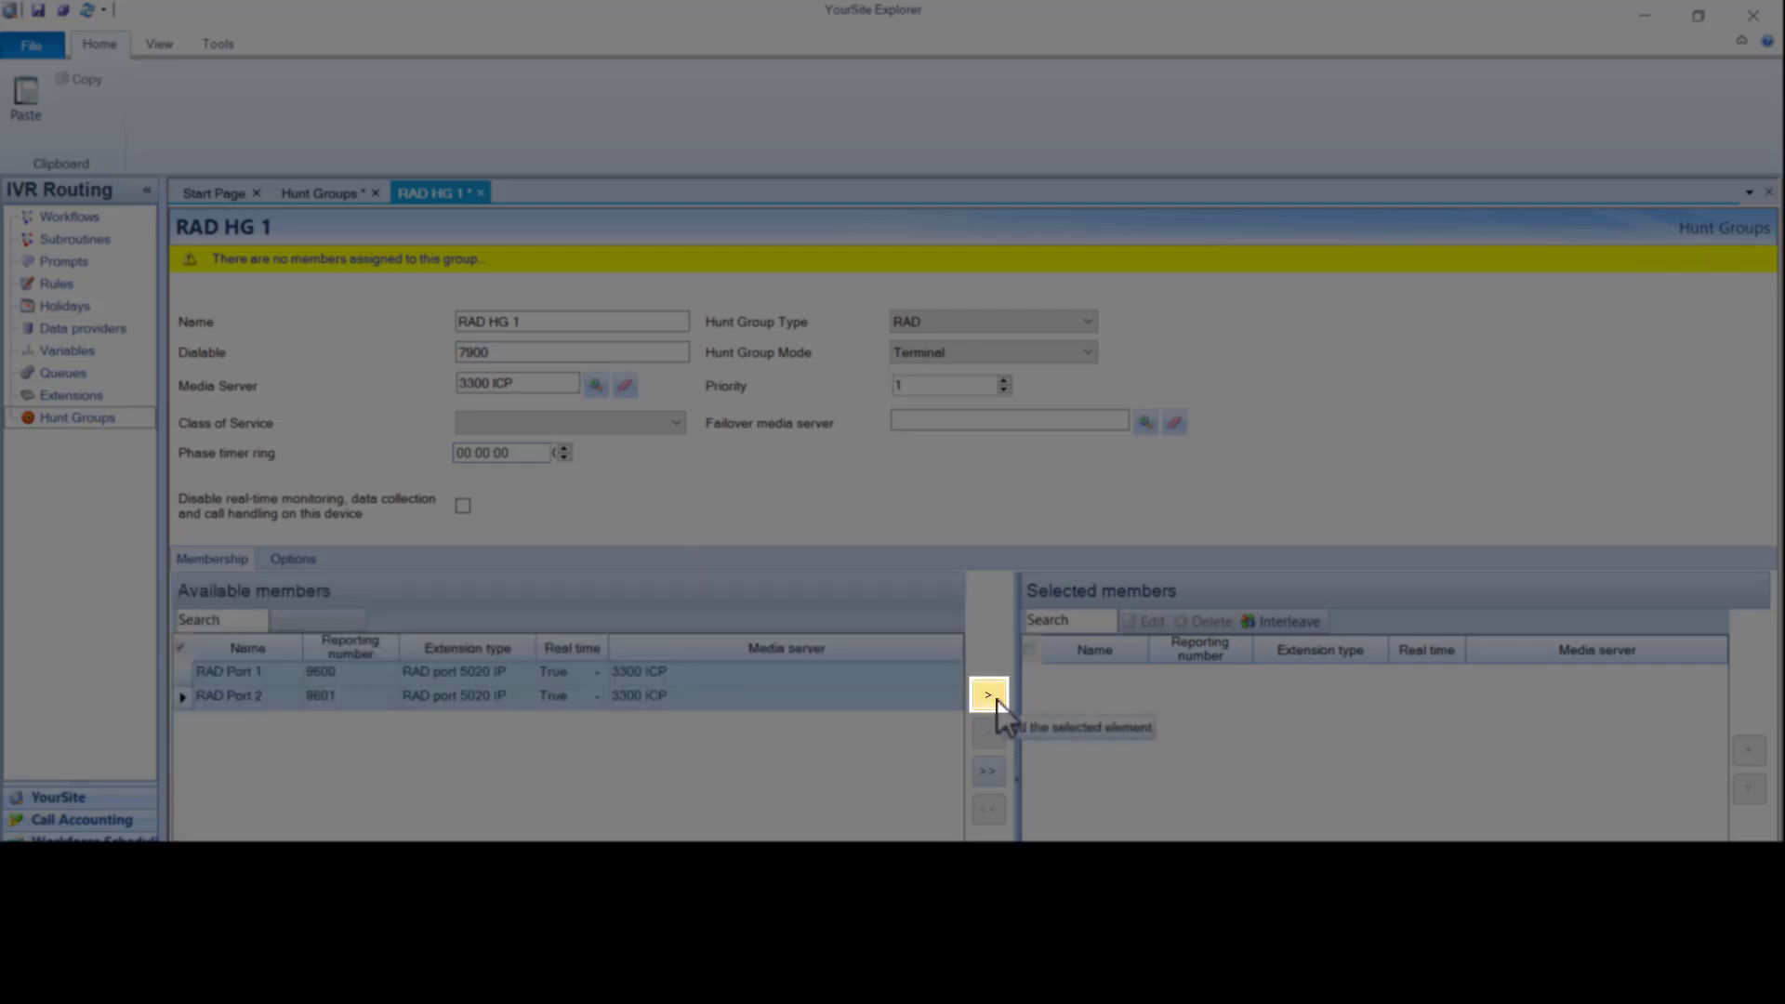
click(988, 694)
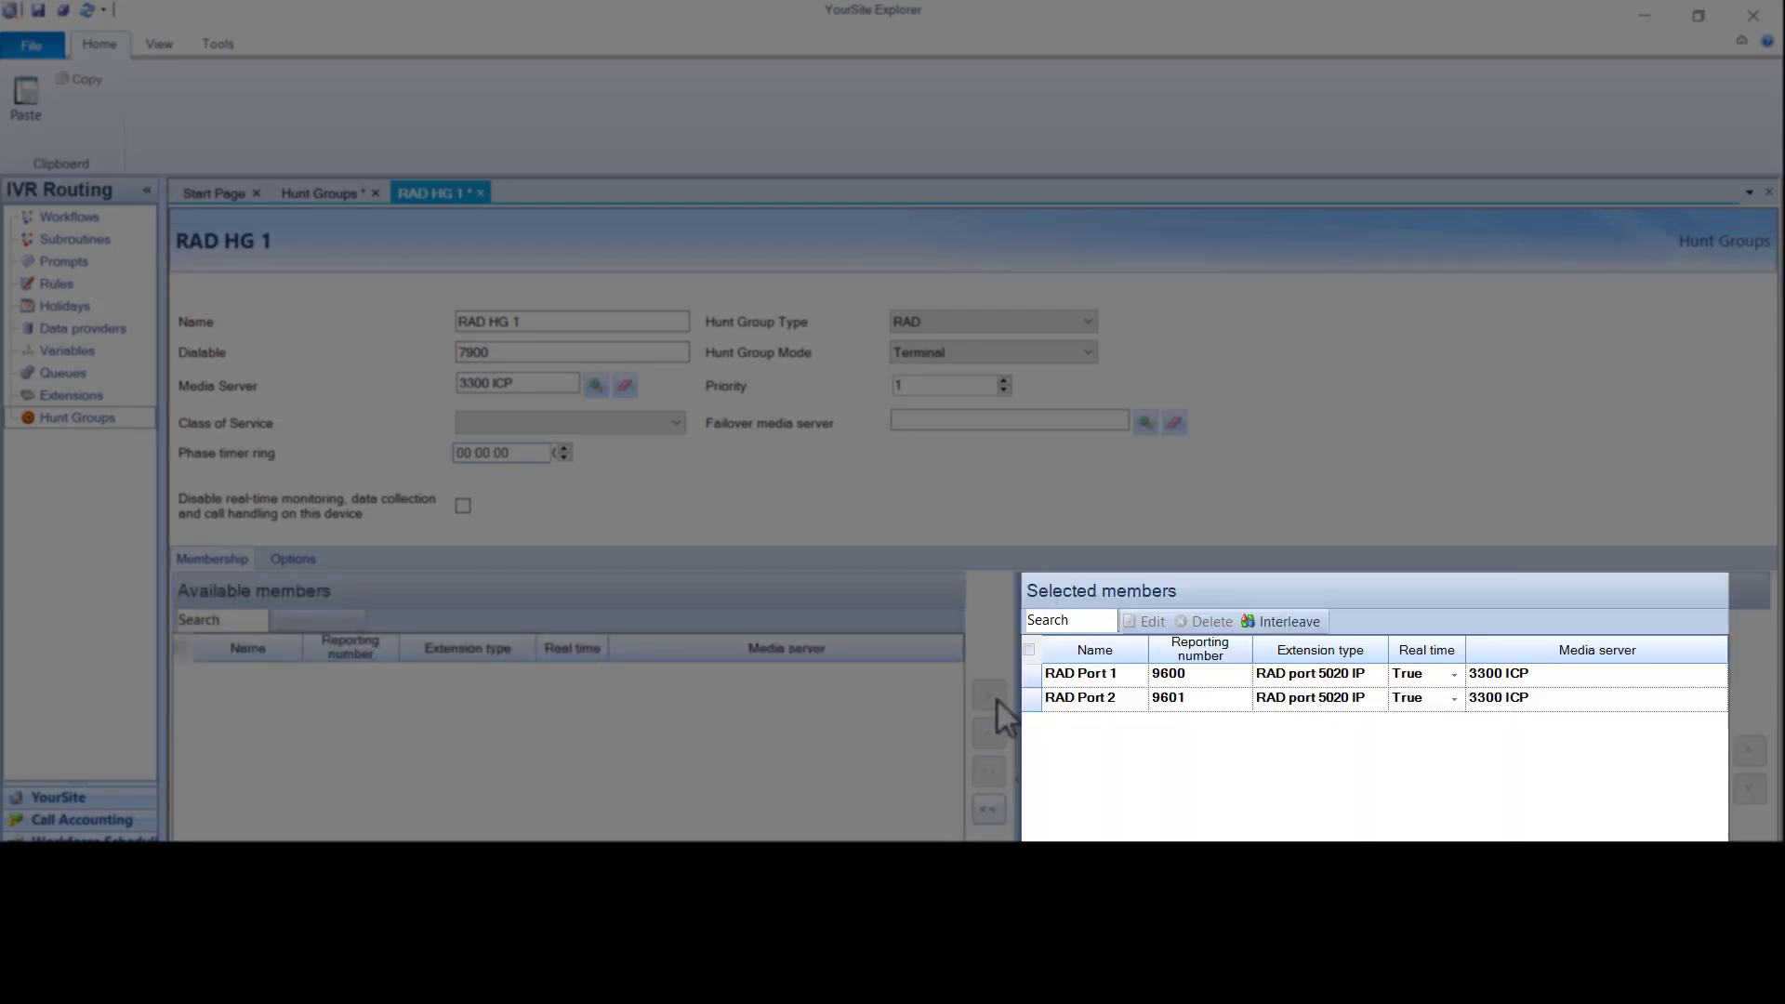
mouse_move(285, 193)
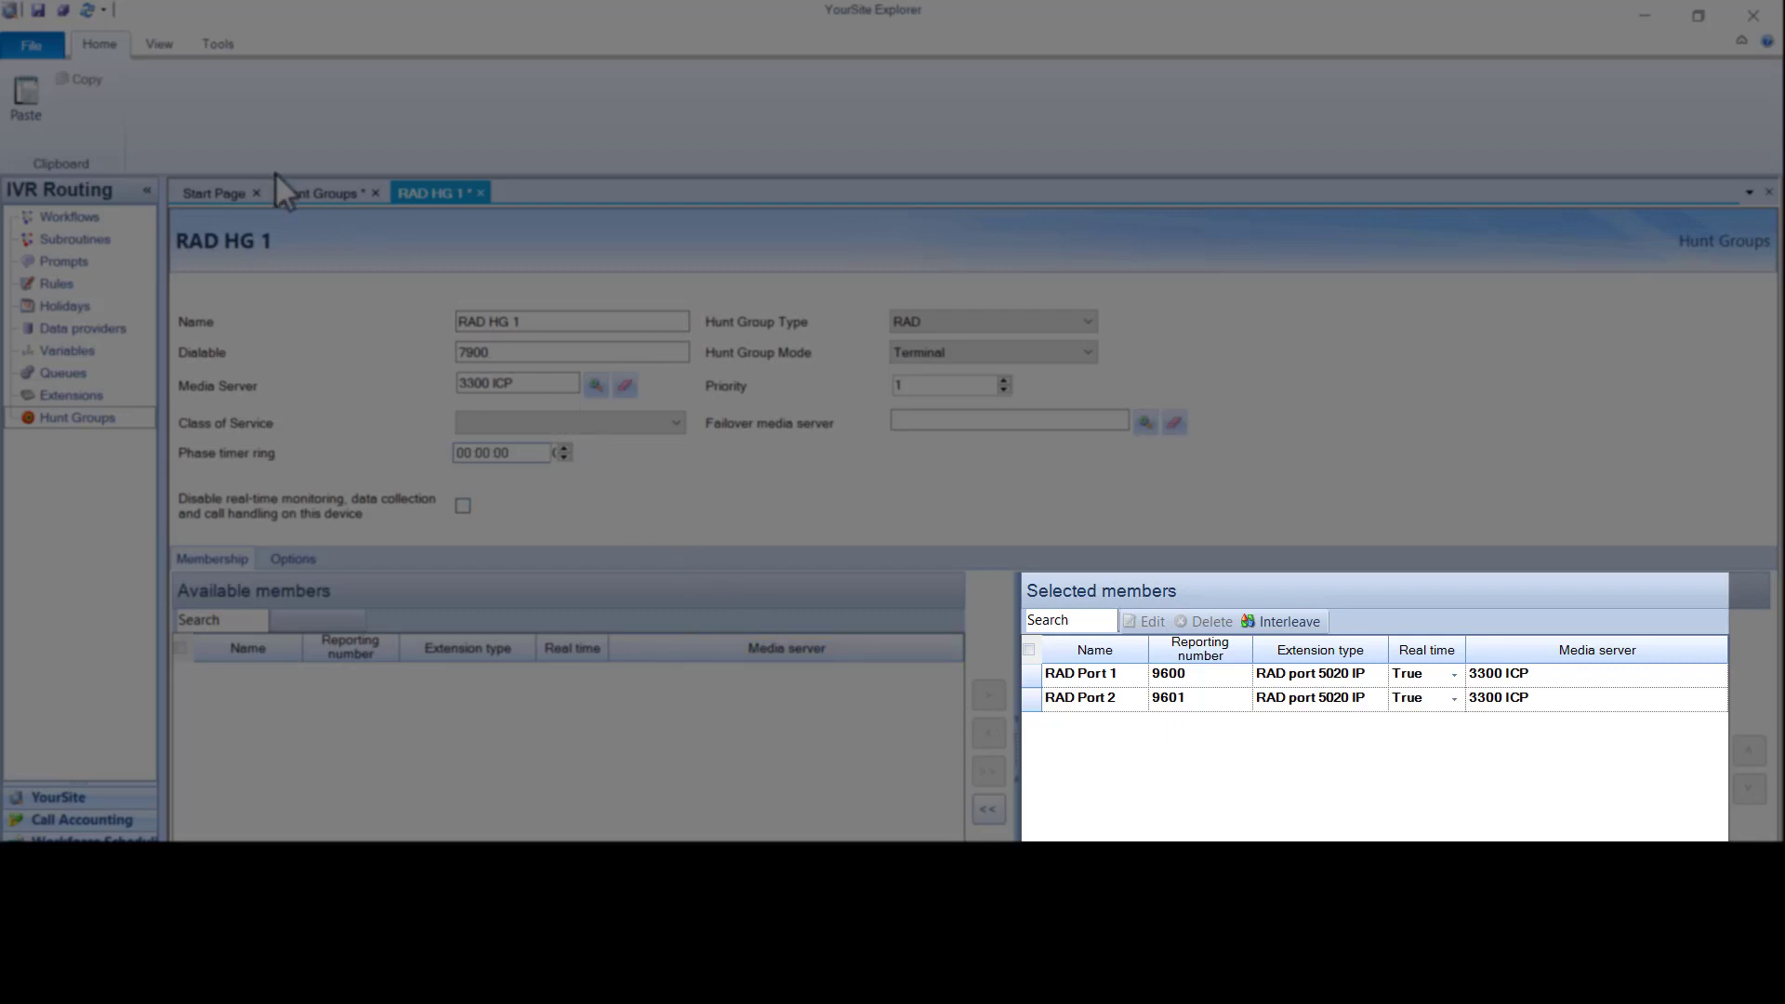